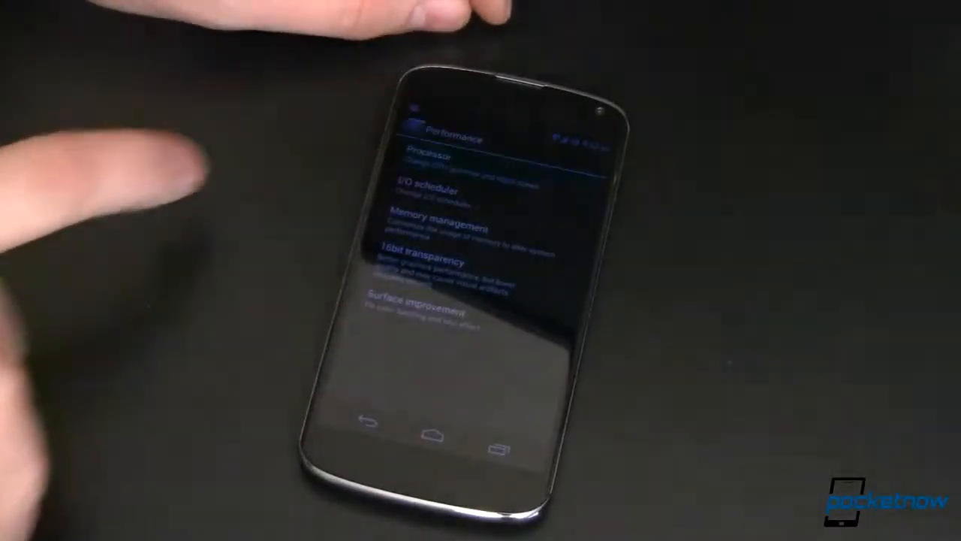
Enter the I/O scheduler page under Performance, showing the scheduler choice and set-on-boot option.
click(428, 159)
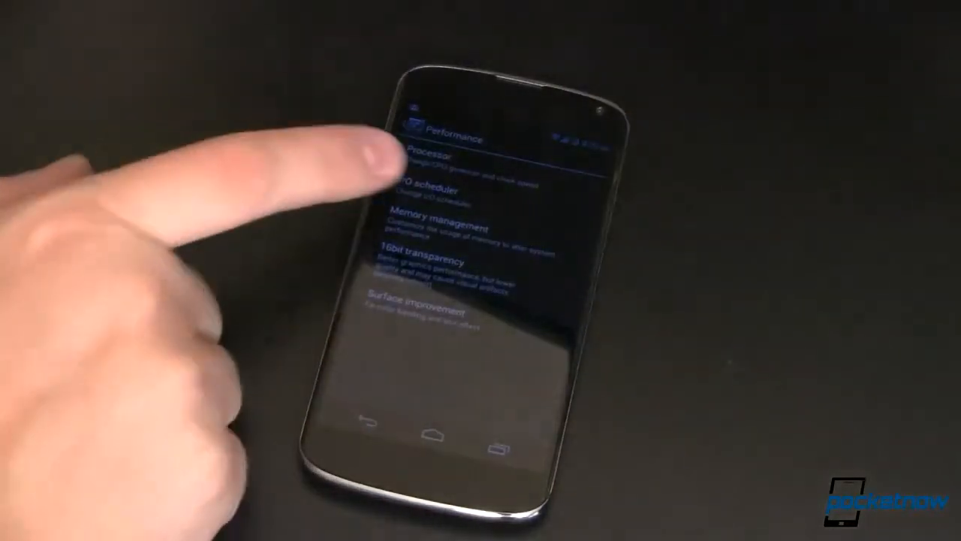
click(443, 188)
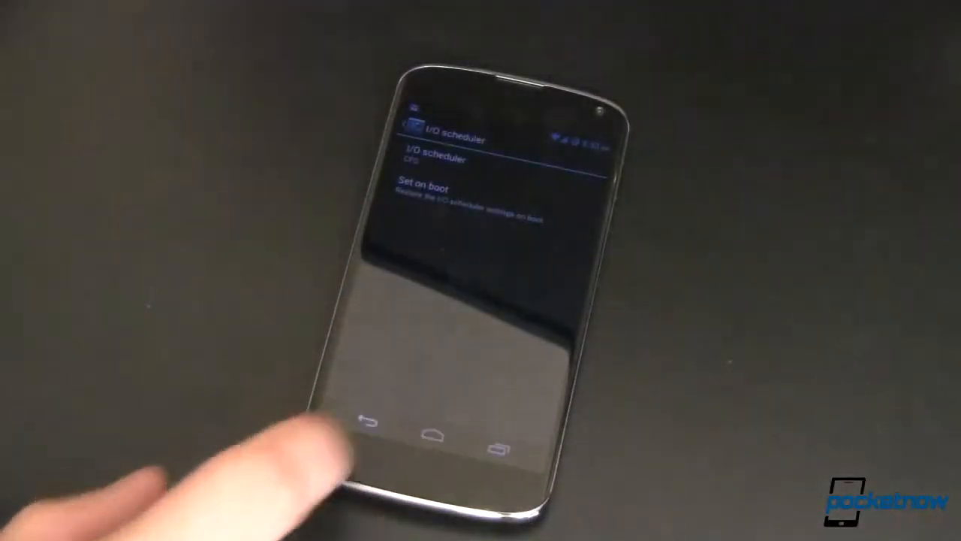